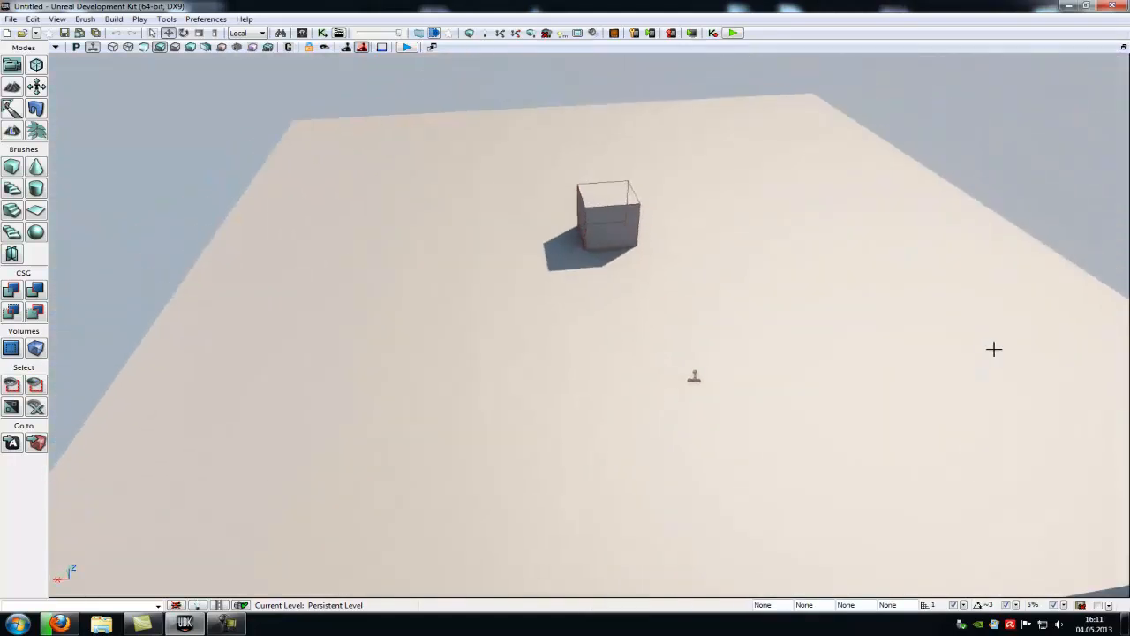
- Enter Landscape mode and set the new landscape's size to 127 quads
click(608, 216)
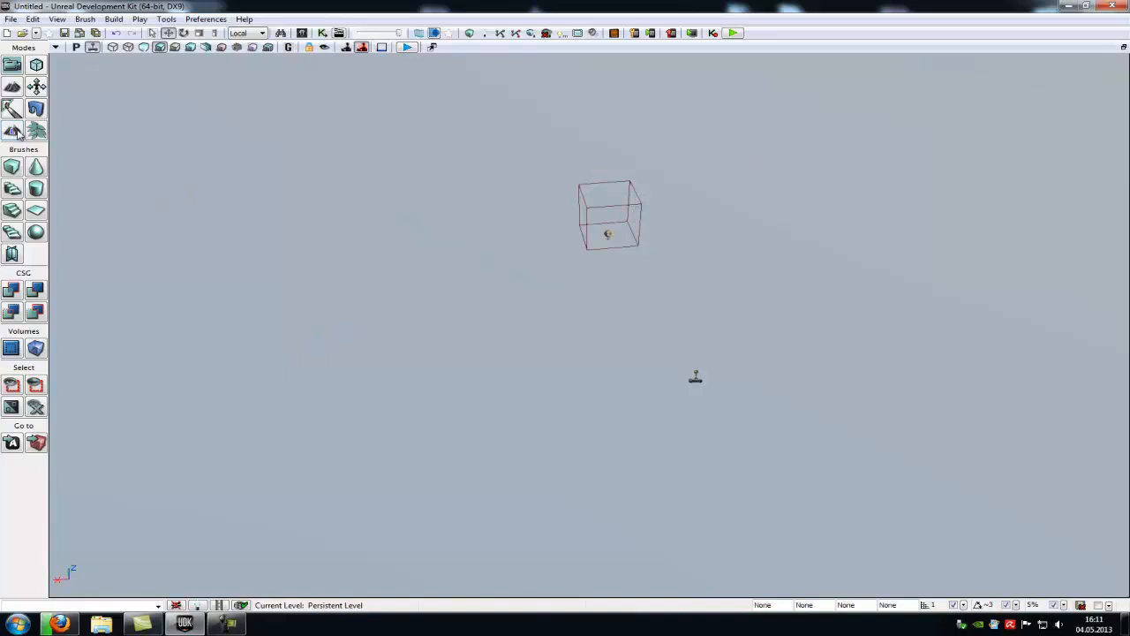
click(12, 131)
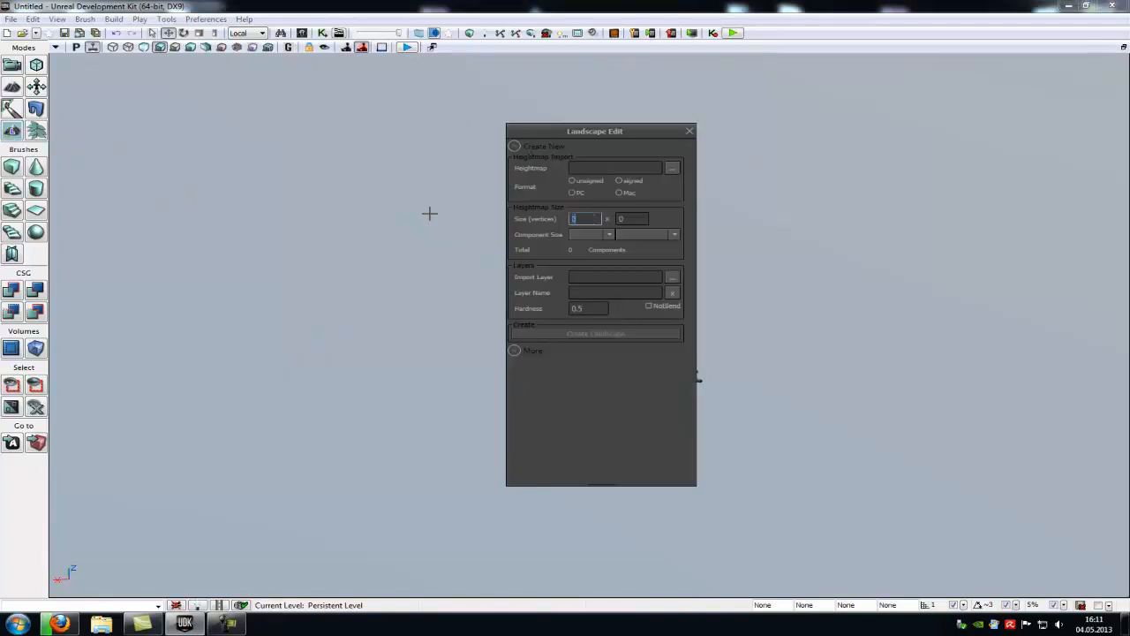
text(127)
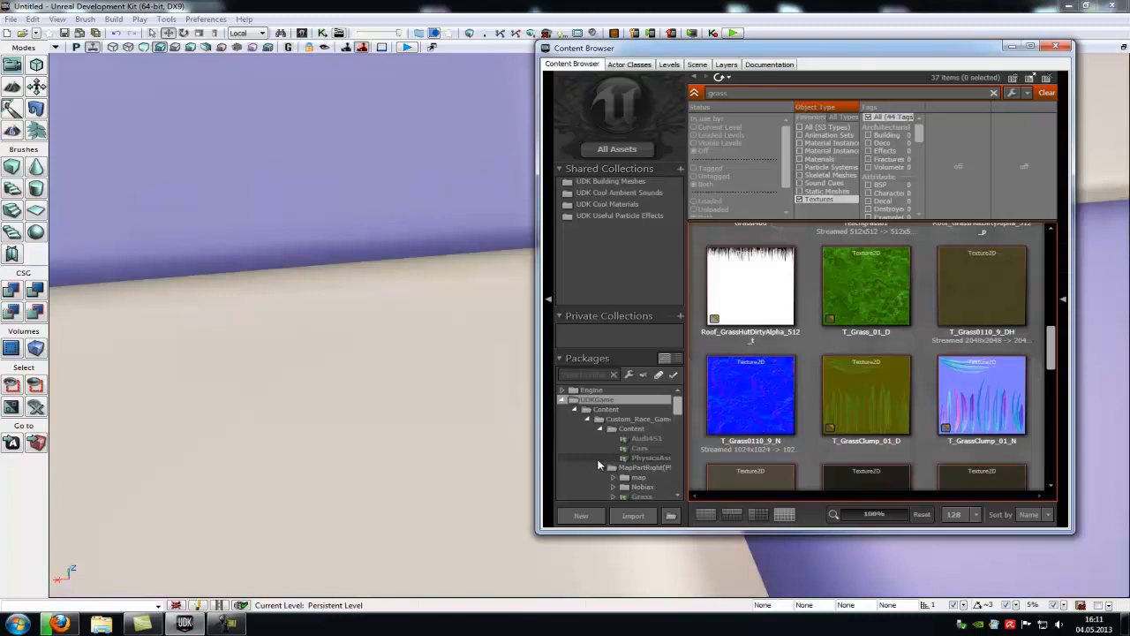
- Create a new material 'testnormalmat' in the terrainmat package and confirm
scroll(down, 3)
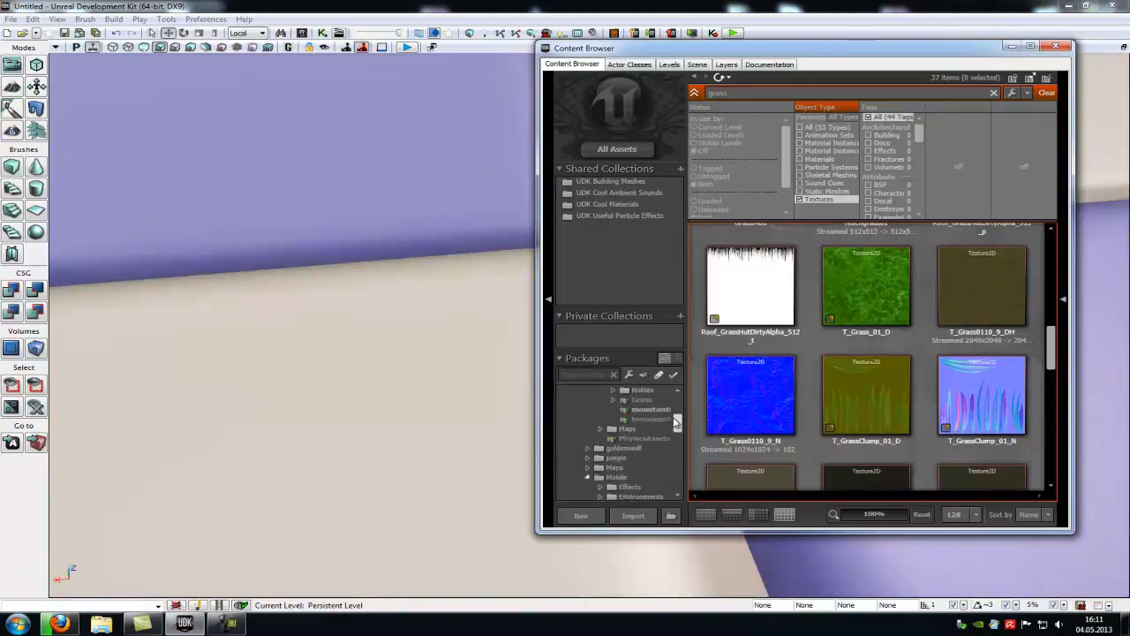
right_click(646, 429)
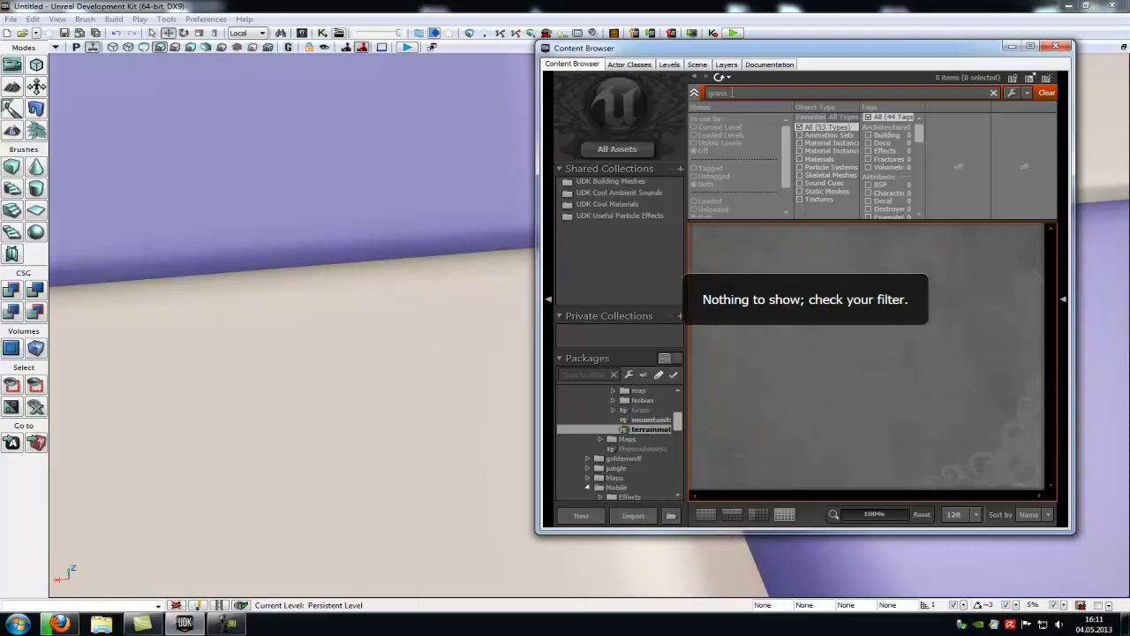
click(1046, 91)
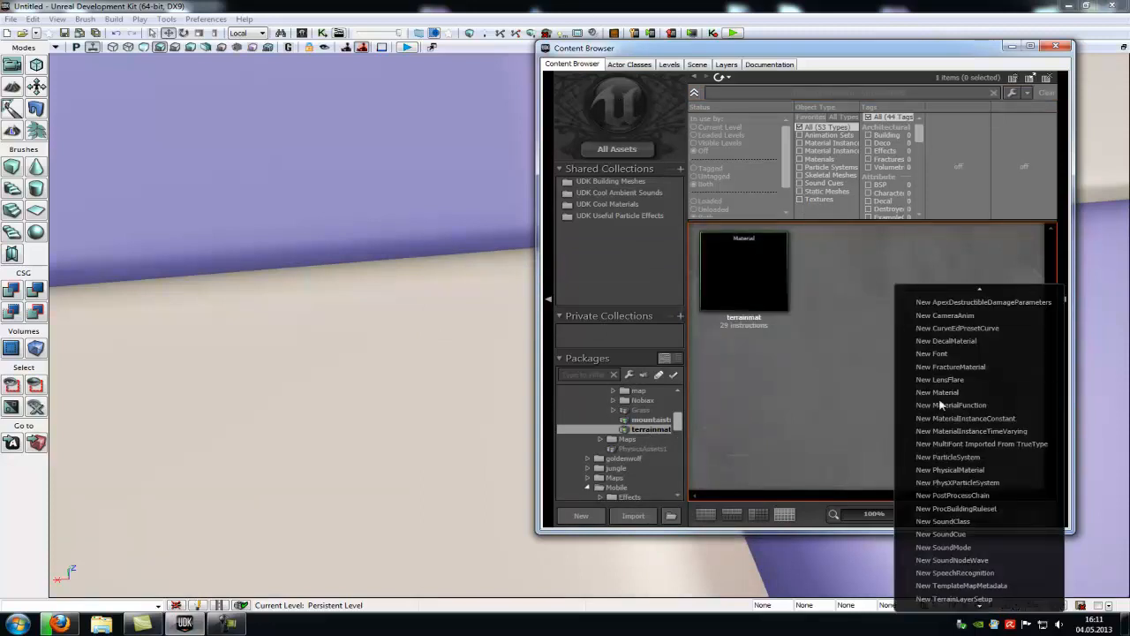
click(936, 392)
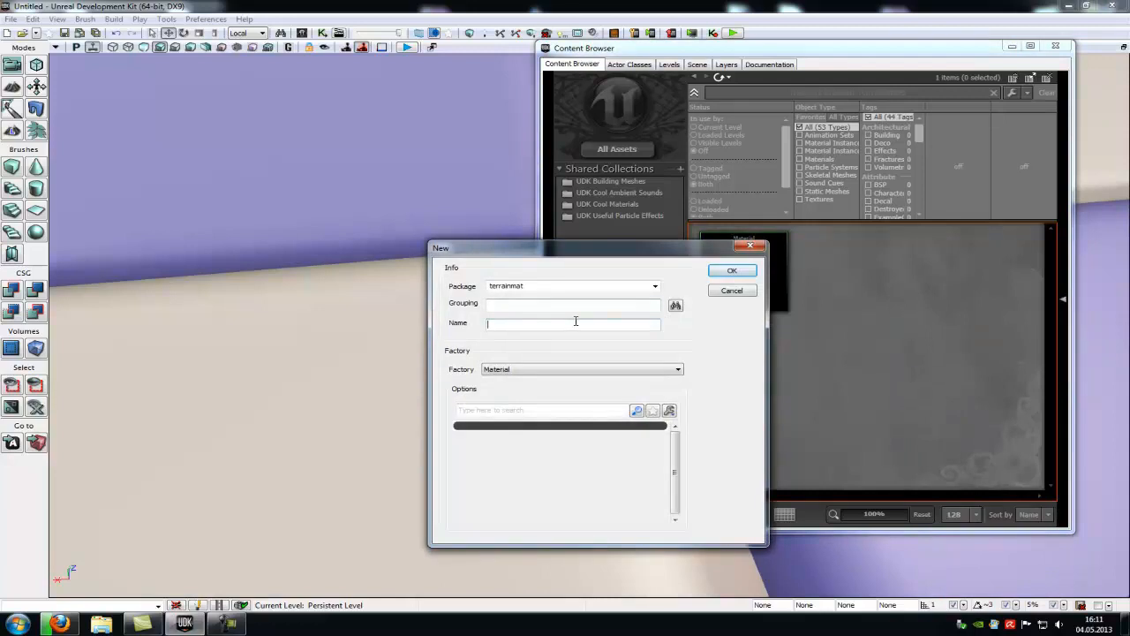
text(test)
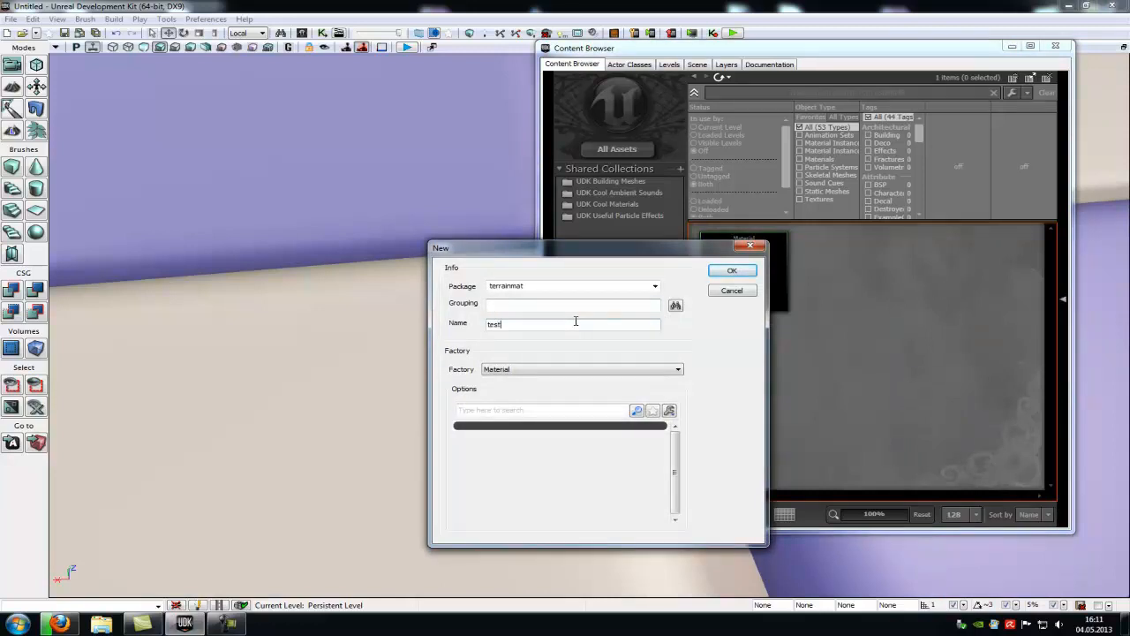
text(normalmat)
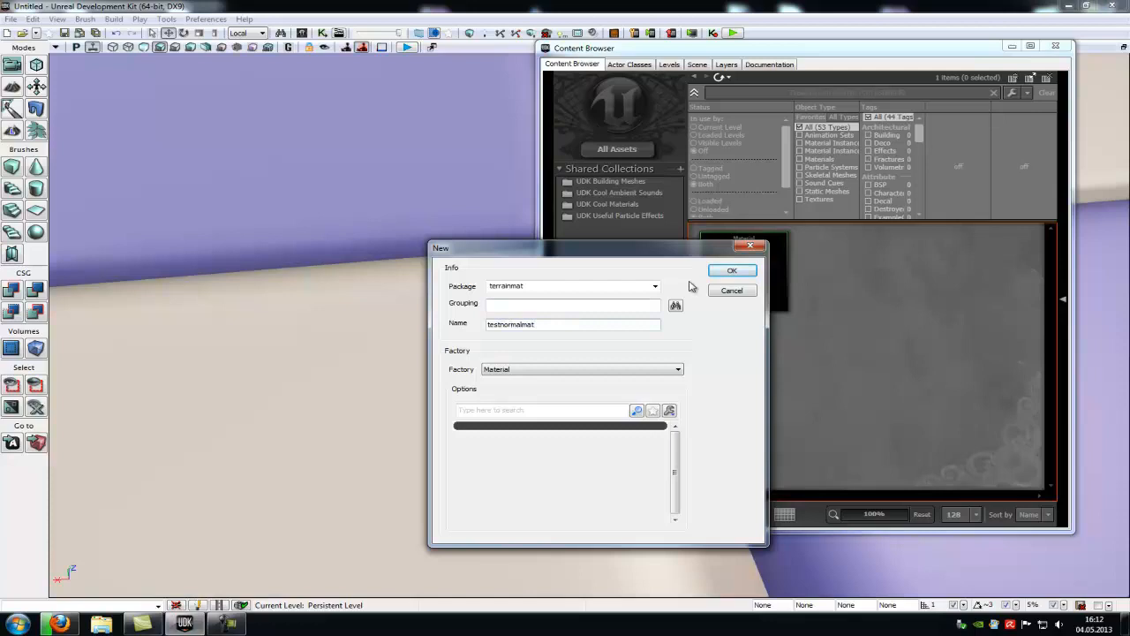
click(731, 270)
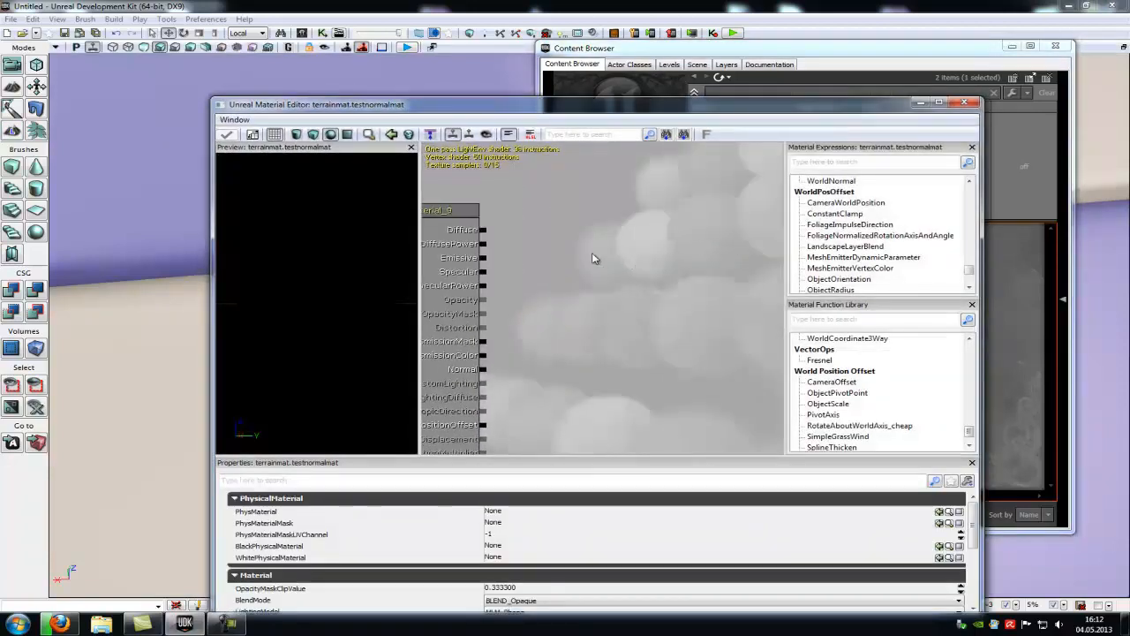
- Add a TerrainLayerWeight node and a TextureSample node to the material graph
right_click(597, 258)
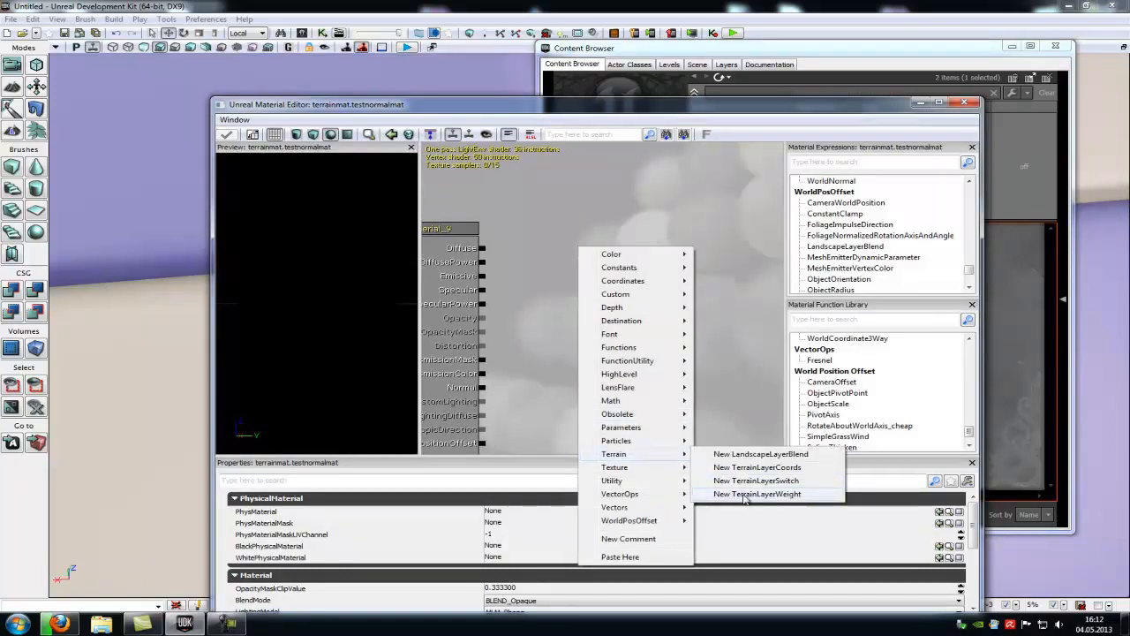
click(755, 494)
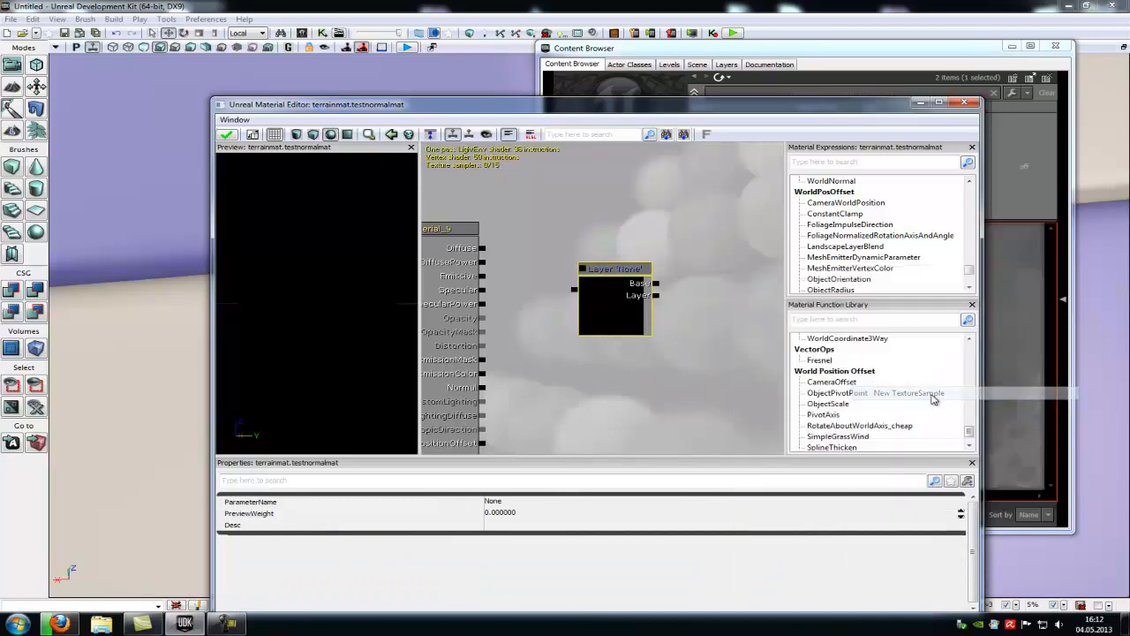
right_click(622, 339)
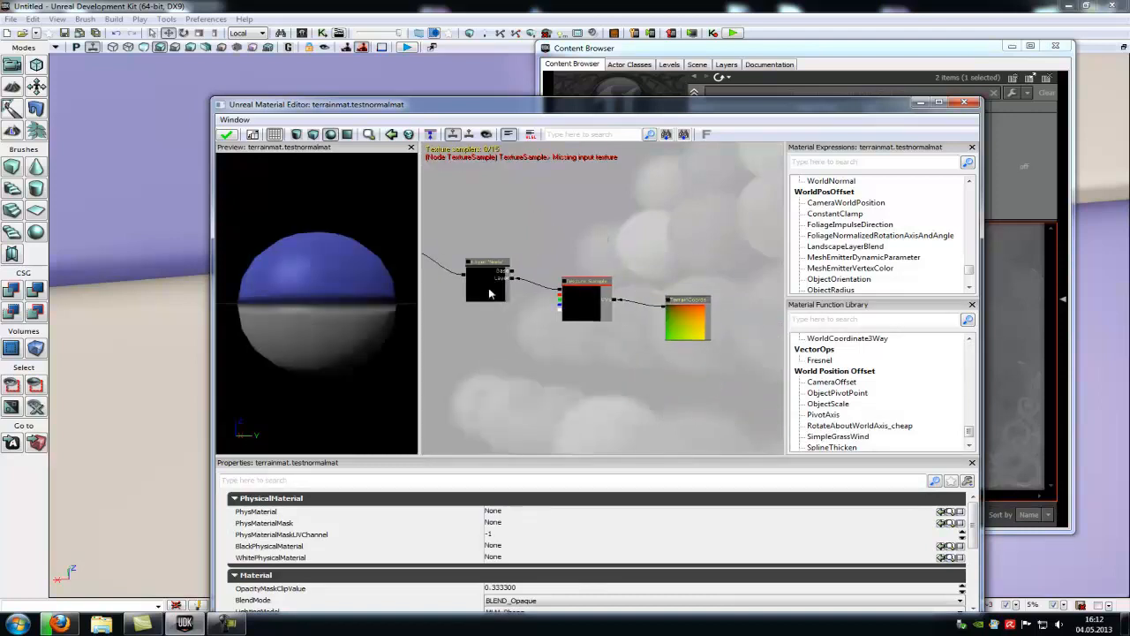
- Name the two layer weight nodes' parameters Grass and ground
click(687, 320)
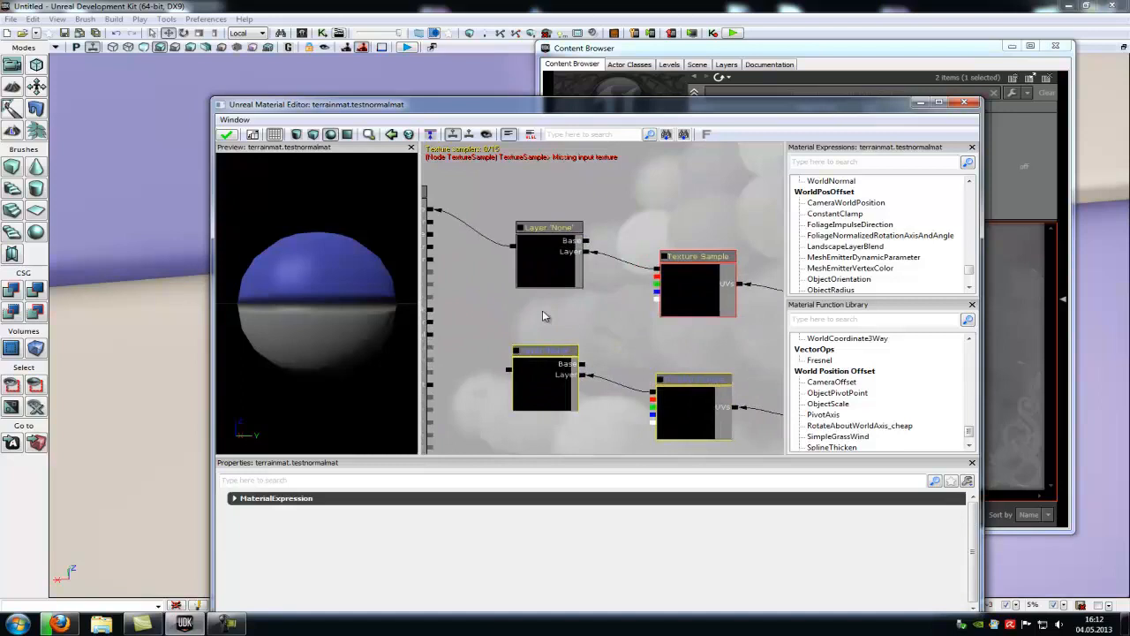
mouse_move(515, 378)
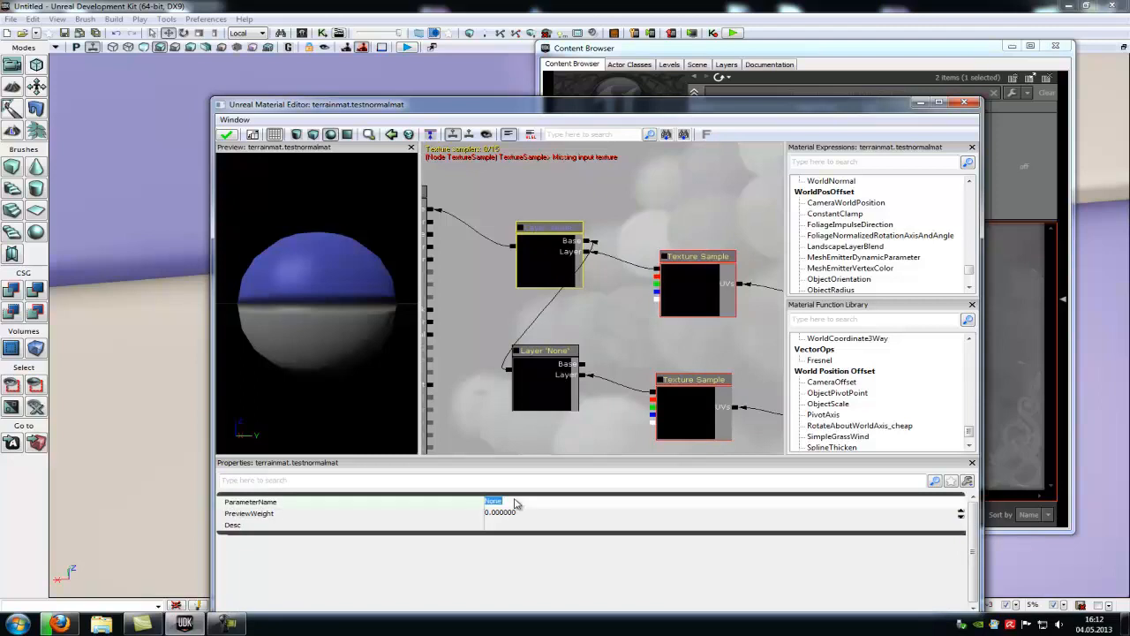
click(544, 371)
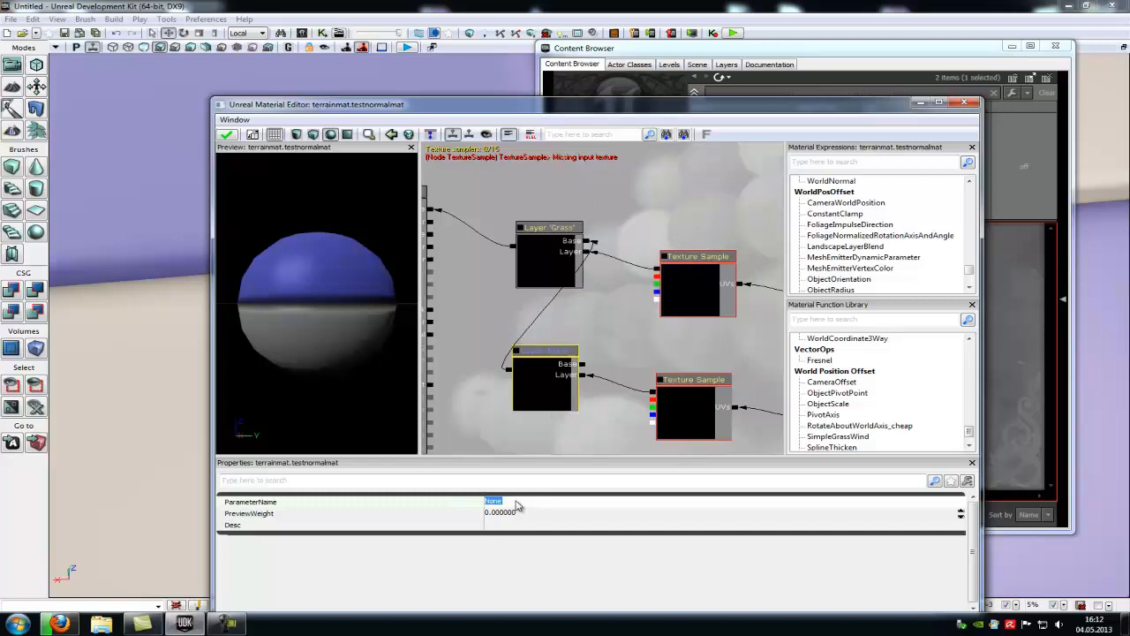
text(ground)
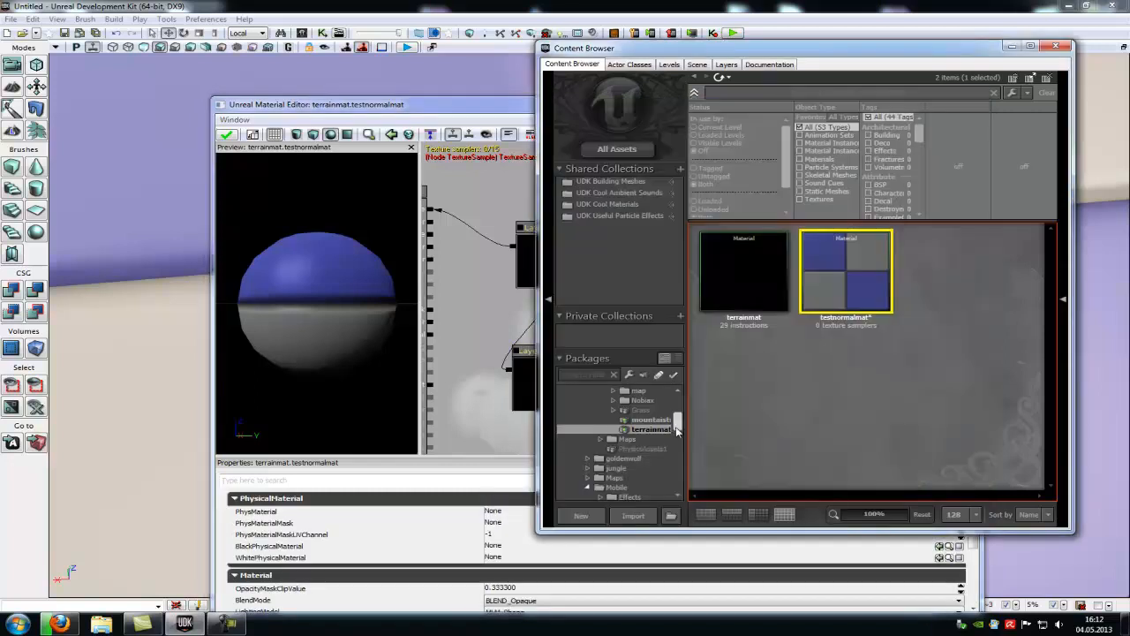
- Assign the T_BlockWall_07_D texture to the Texture Sample's Texture property
click(800, 198)
text(grass)
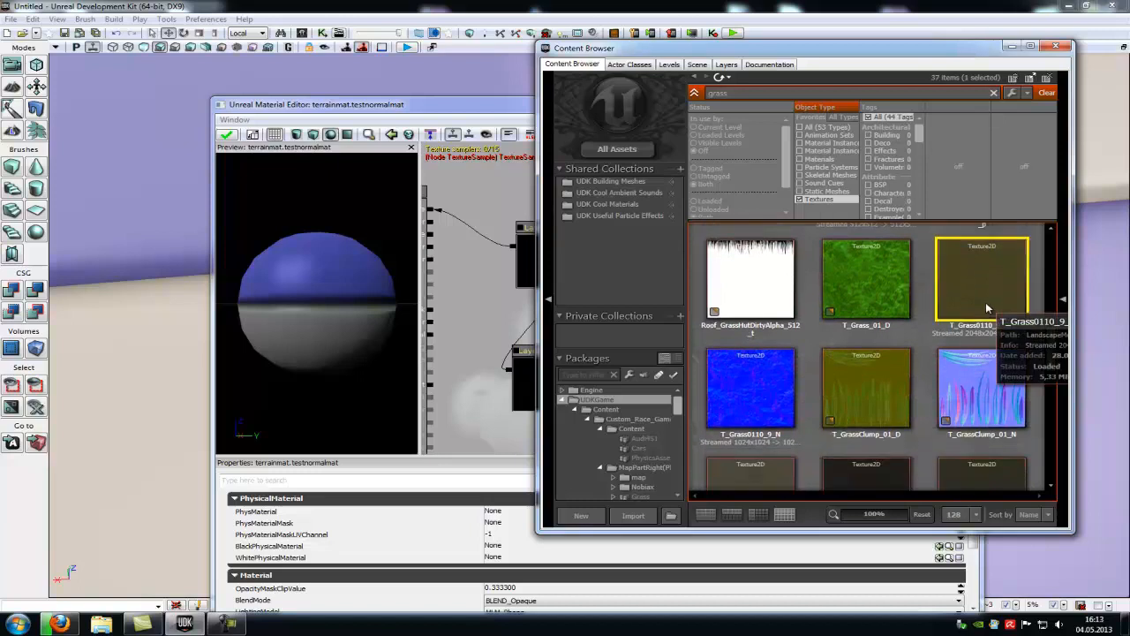
mouse_move(985, 307)
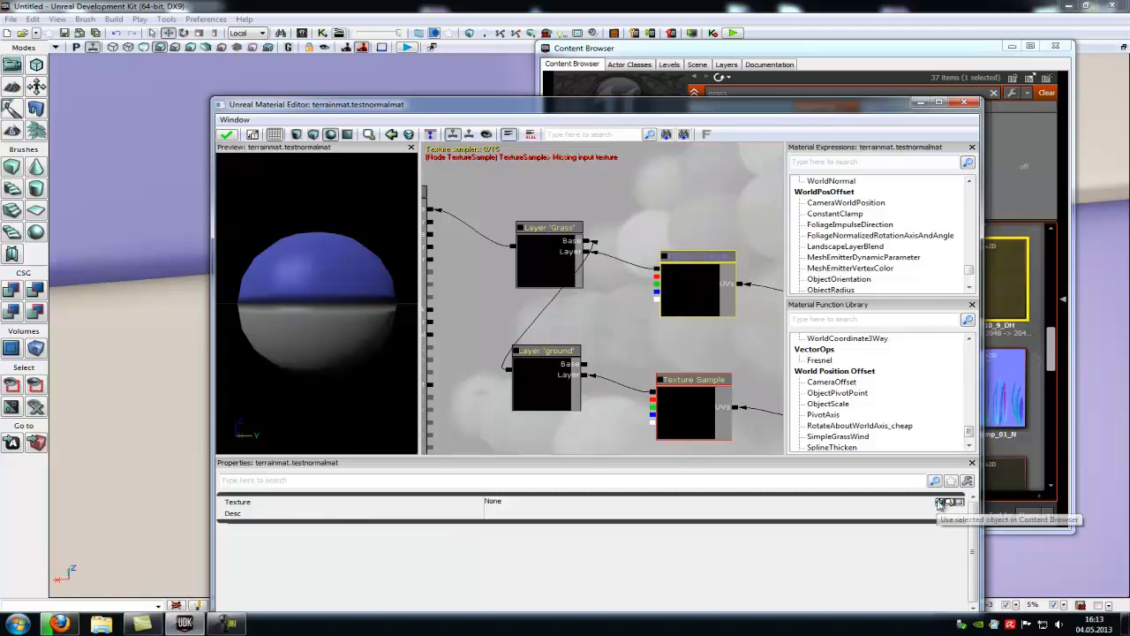
click(939, 504)
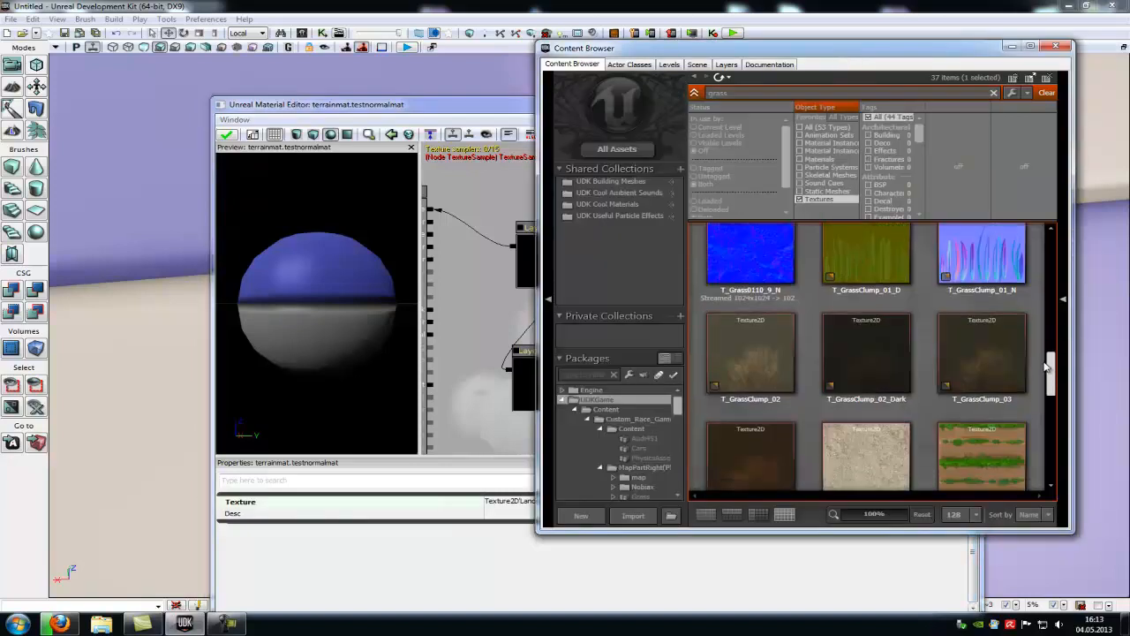
scroll(down, 3)
text(wall)
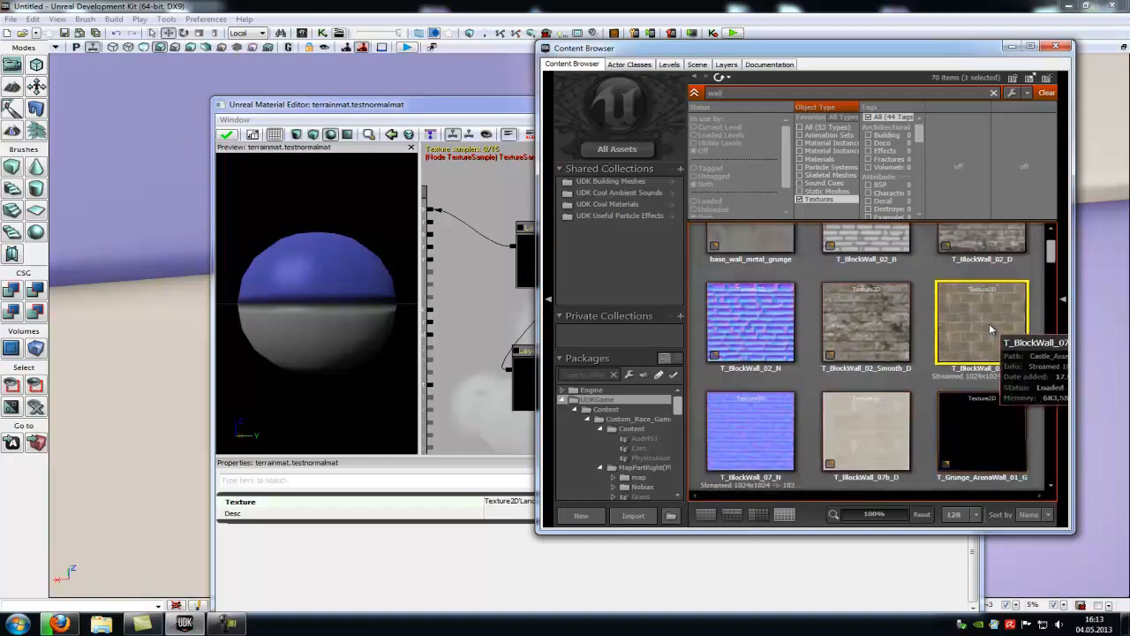
scroll(down, 3)
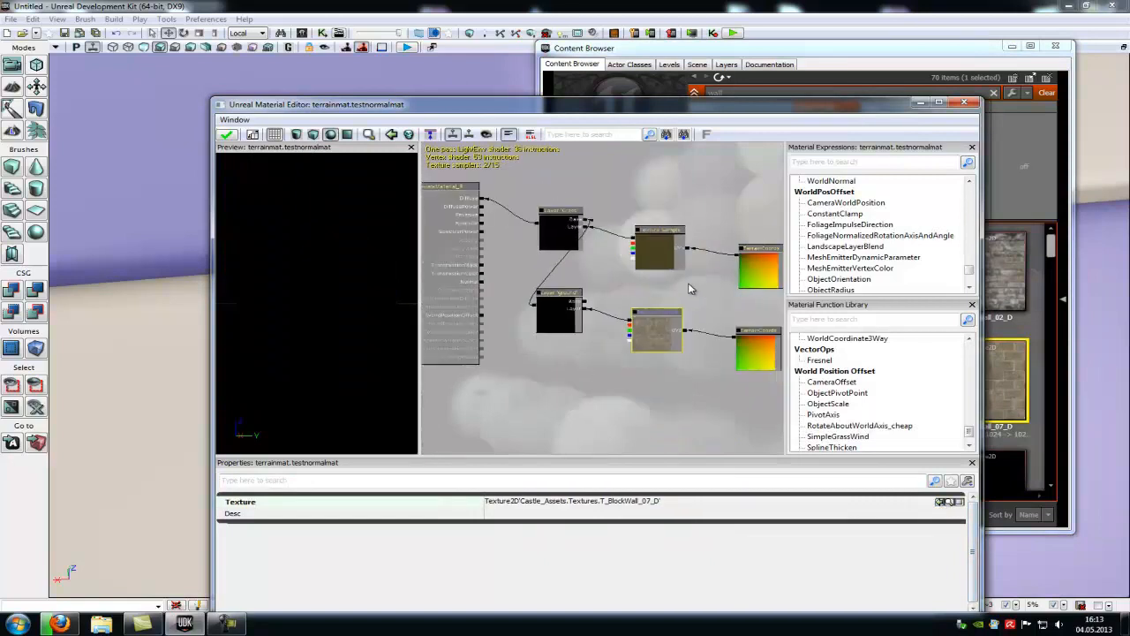
- Duplicate the texture sample nodes and place the copies lower in the graph
click(757, 350)
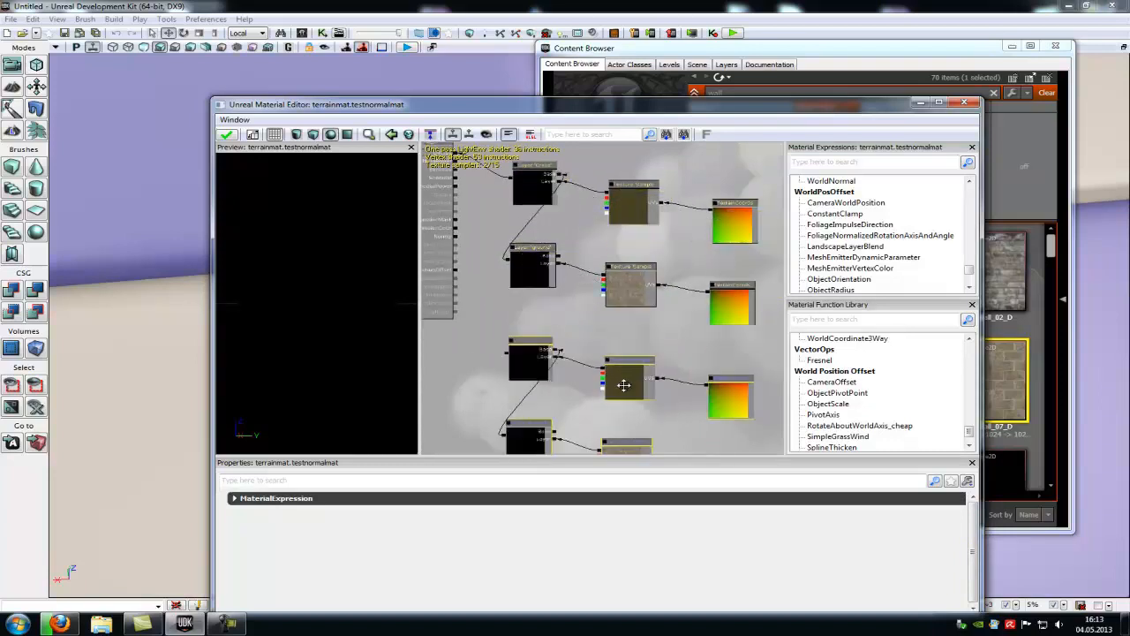
drag(621, 385, 610, 344)
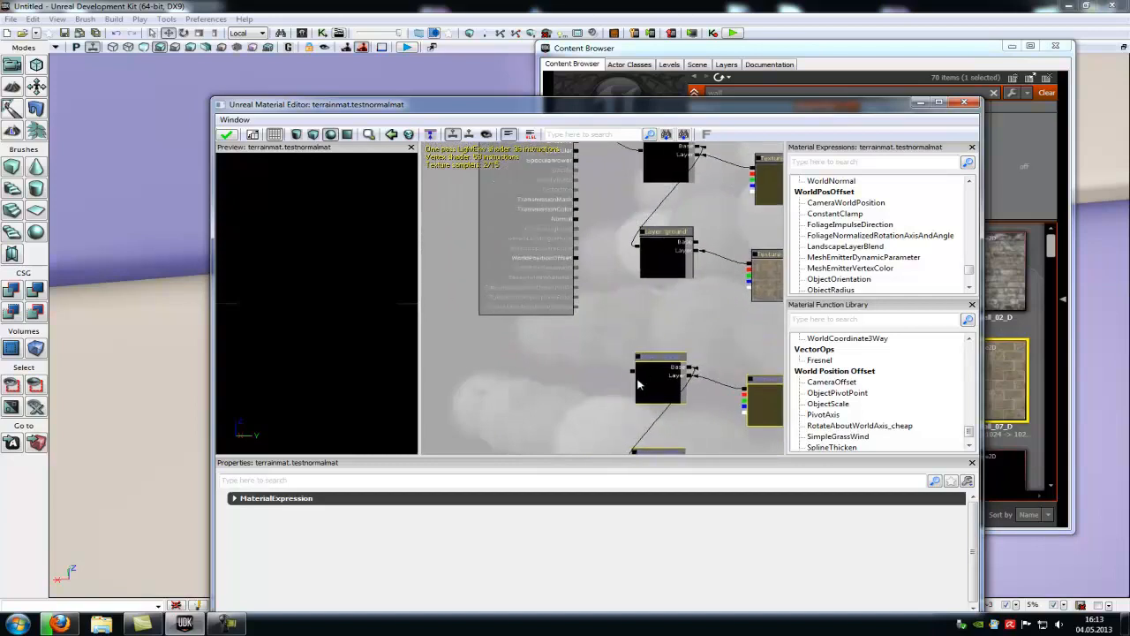
click(657, 366)
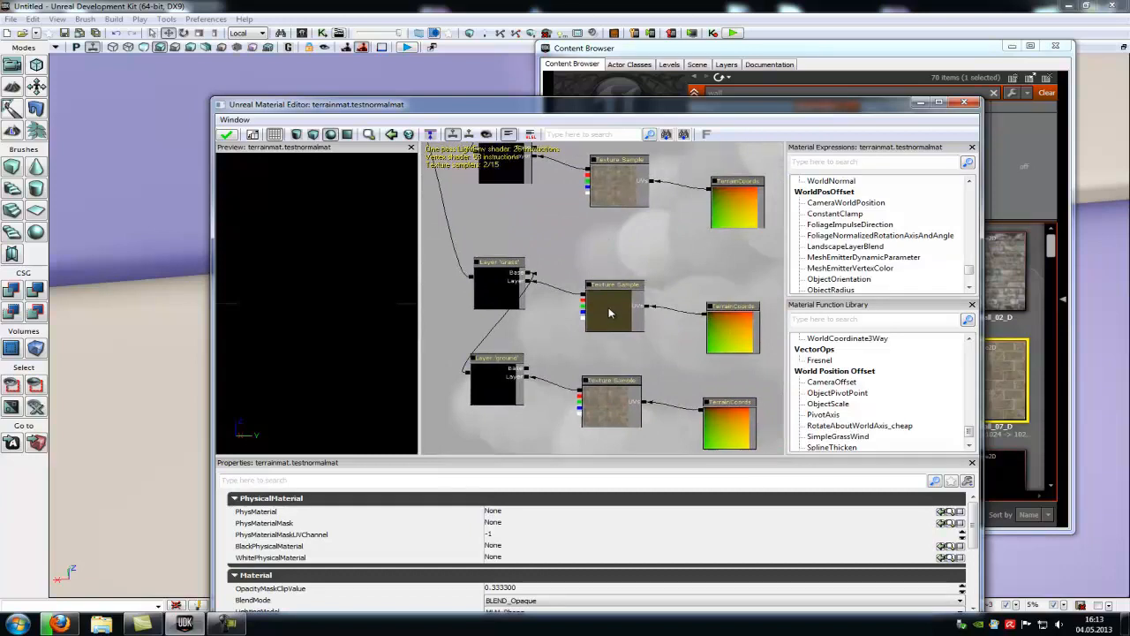
- Assign grass, block wall and normal map textures to the samples, apply and close the material
click(615, 309)
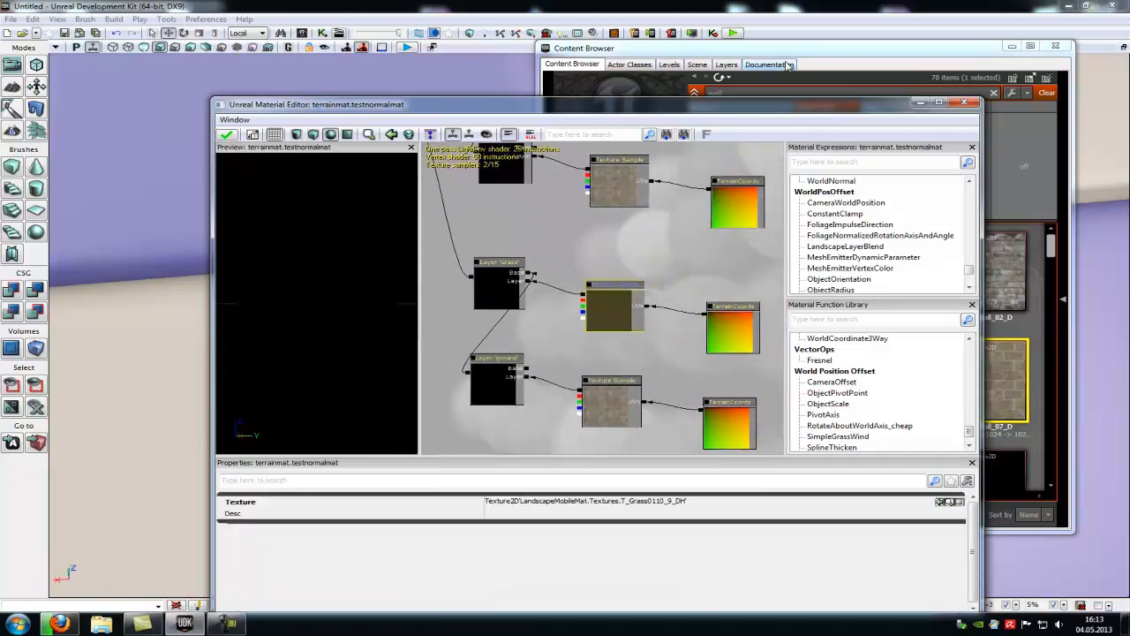
click(583, 48)
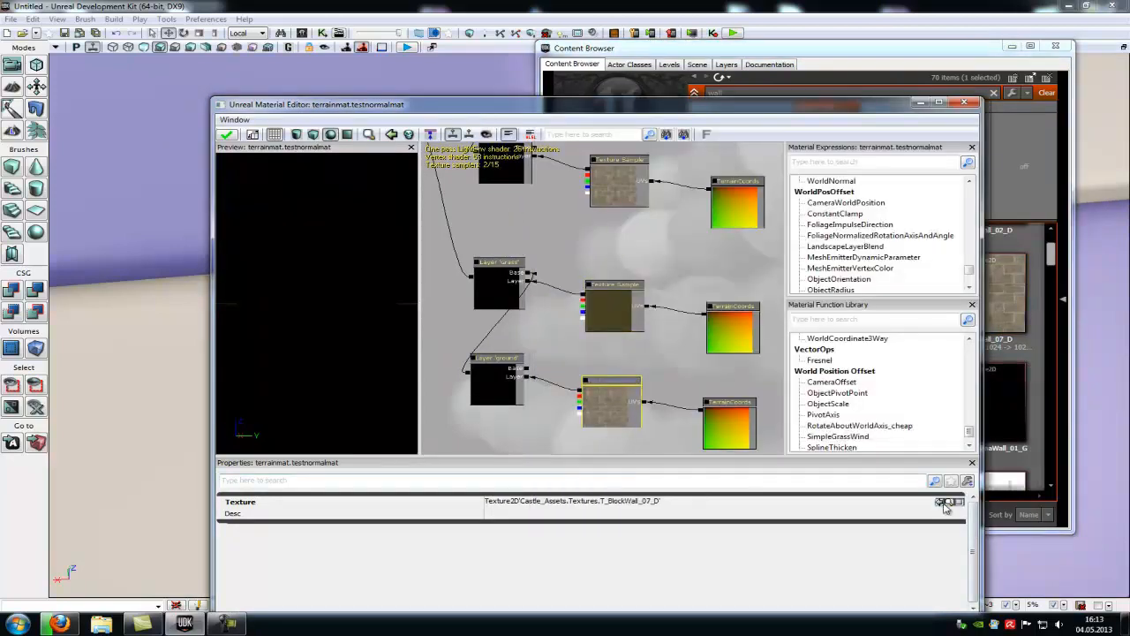
click(940, 501)
text(grass)
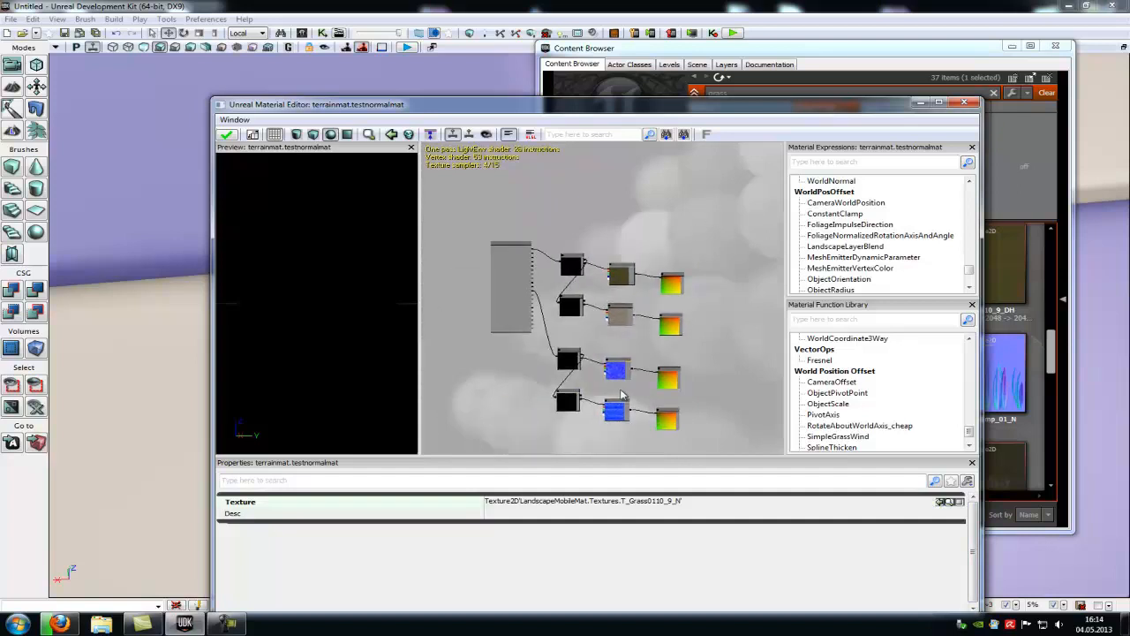
click(228, 134)
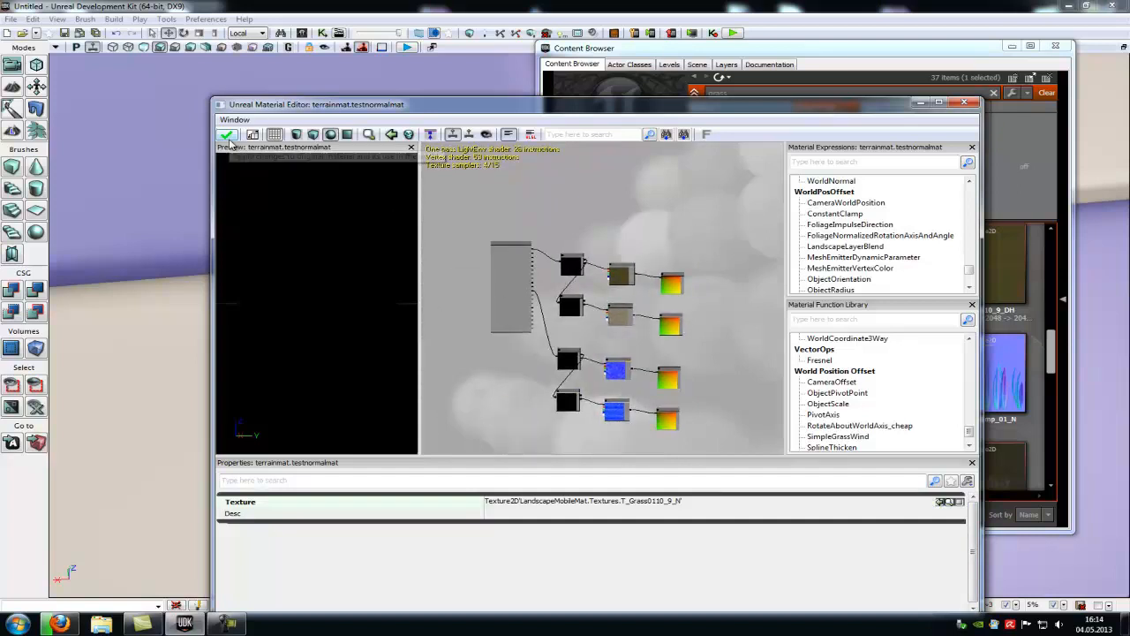
click(226, 134)
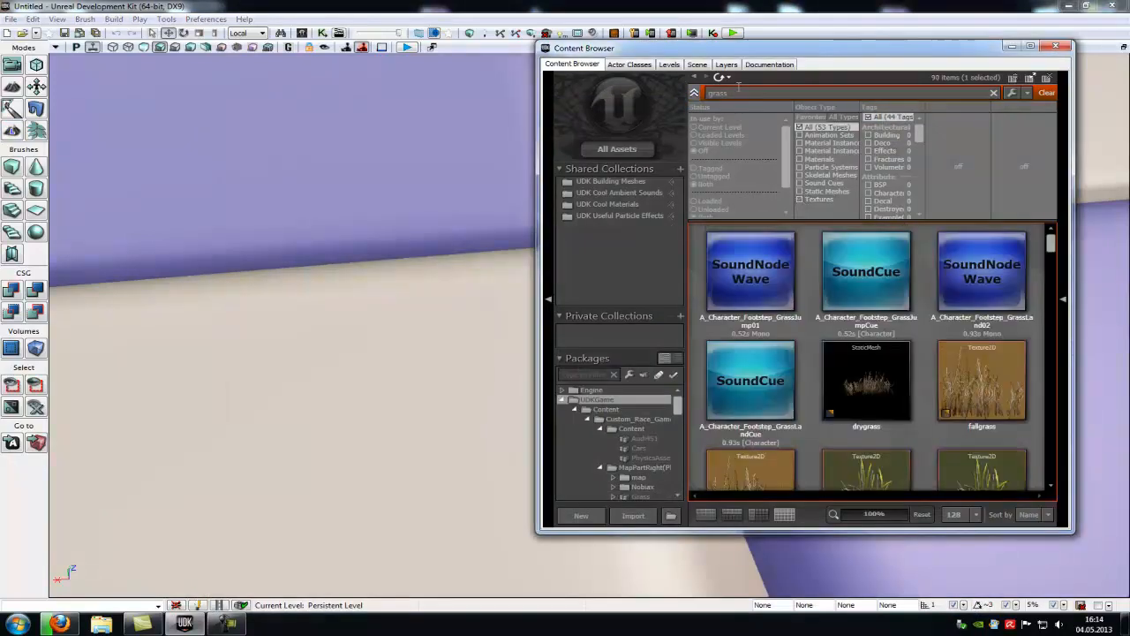
- Set testnormalmat as the landscape's LandscapeMaterial property
click(1046, 92)
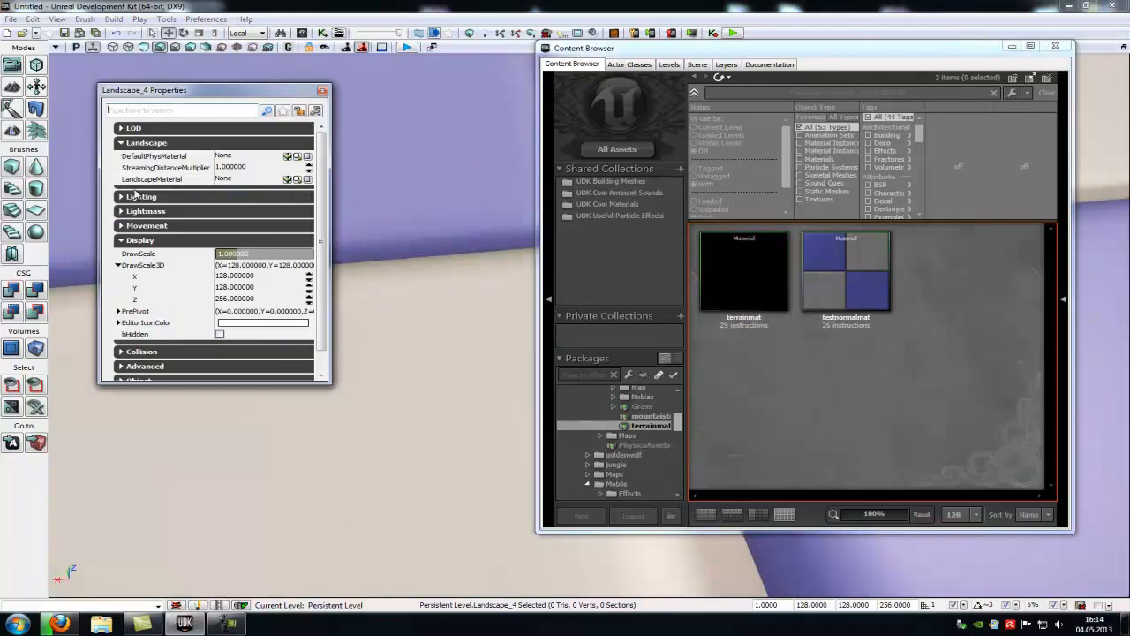
mouse_move(846, 274)
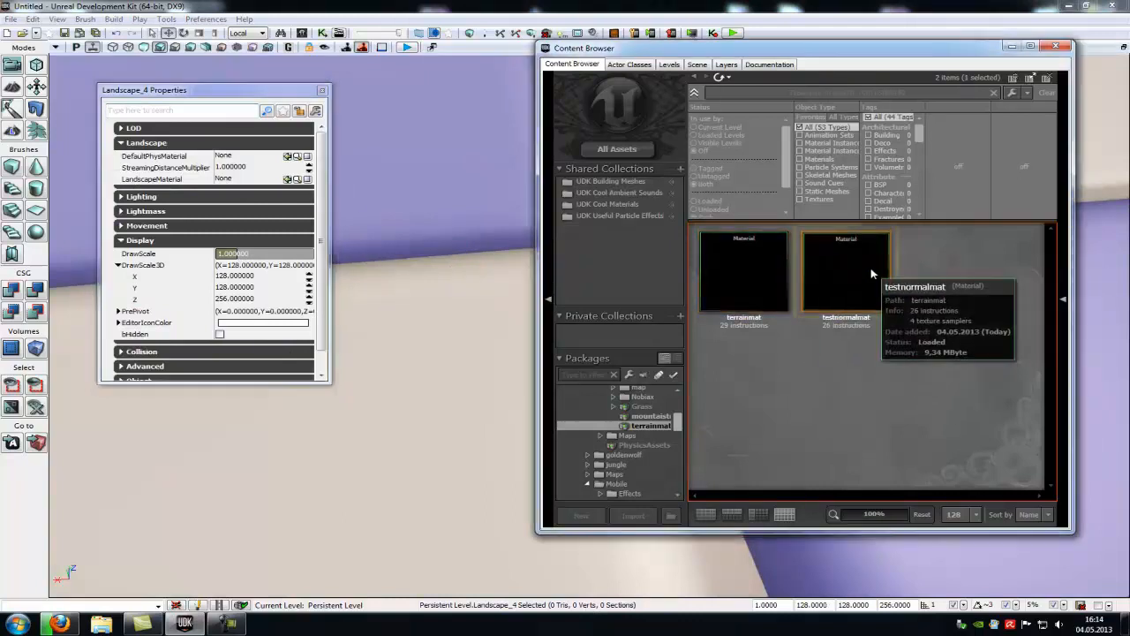
click(845, 269)
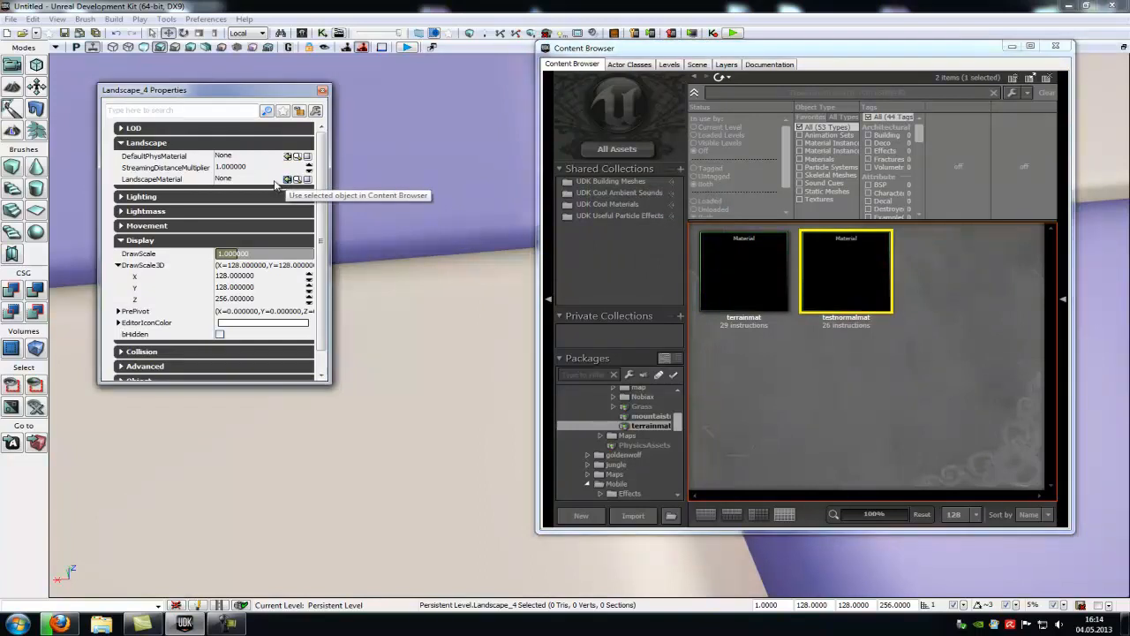
click(286, 181)
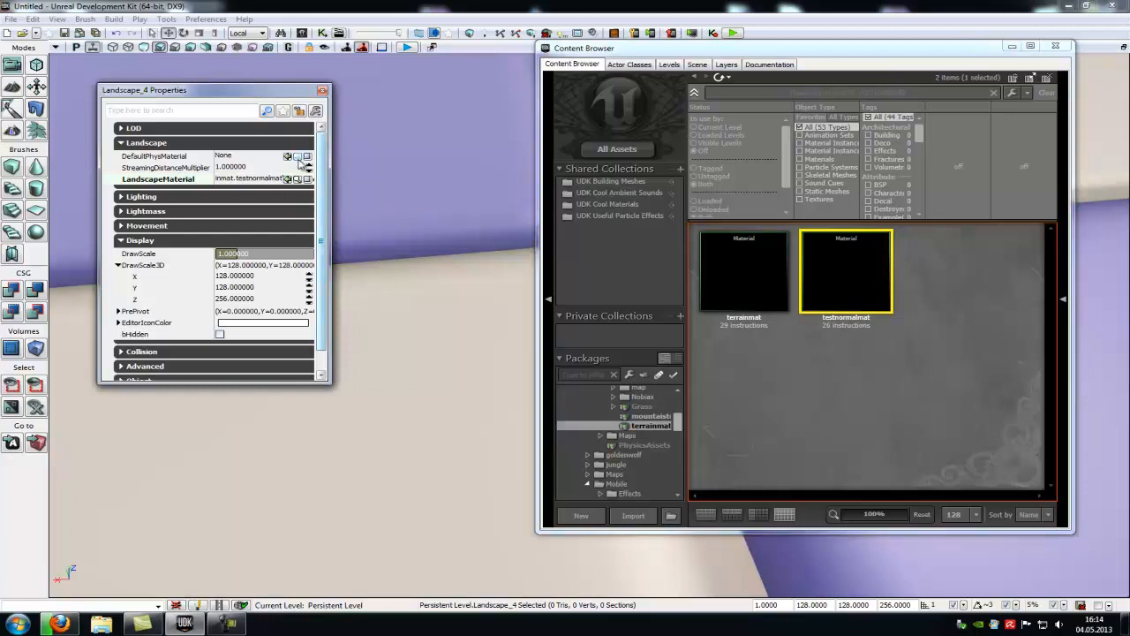
click(321, 90)
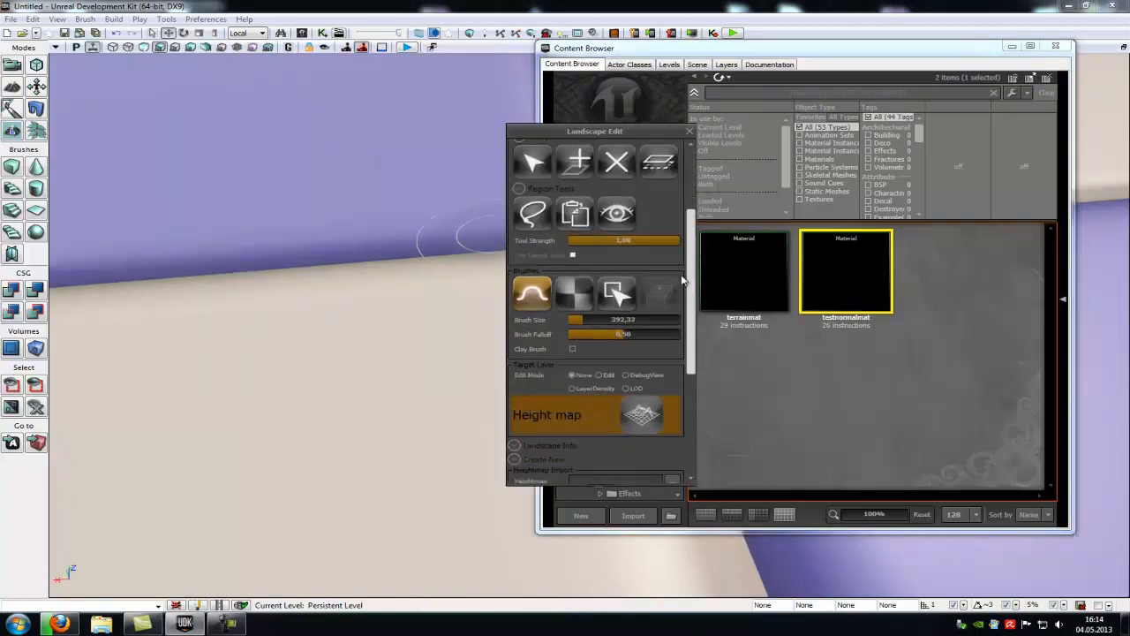
- Create the Grass paint layer and name a second new layer 'ground'
scroll(down, 3)
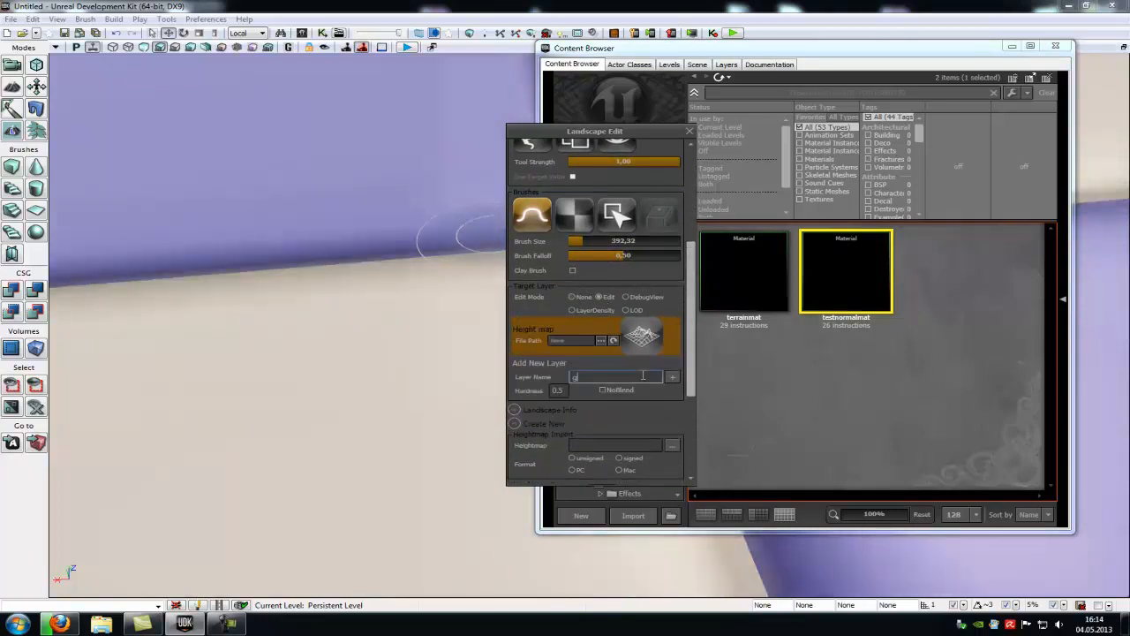
click(671, 376)
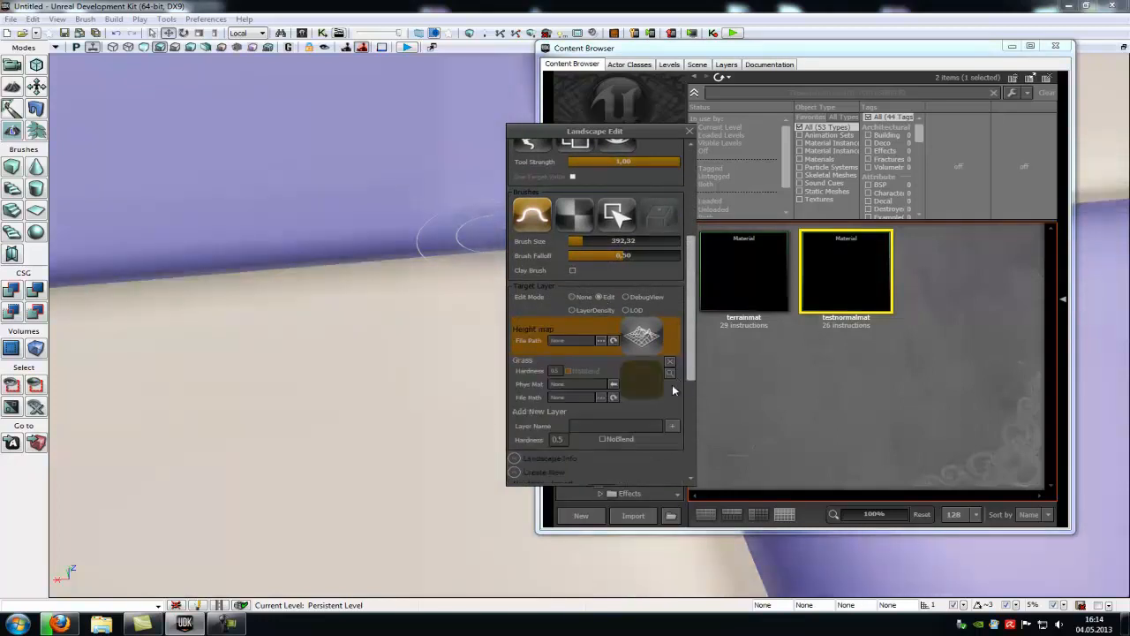
click(608, 426)
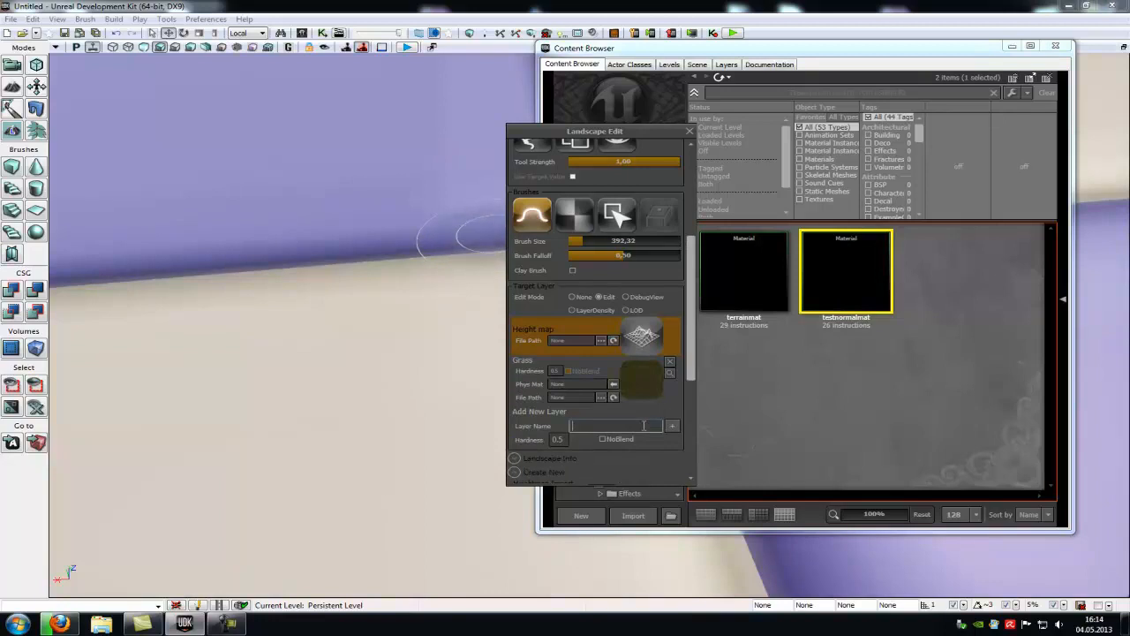
text(ground)
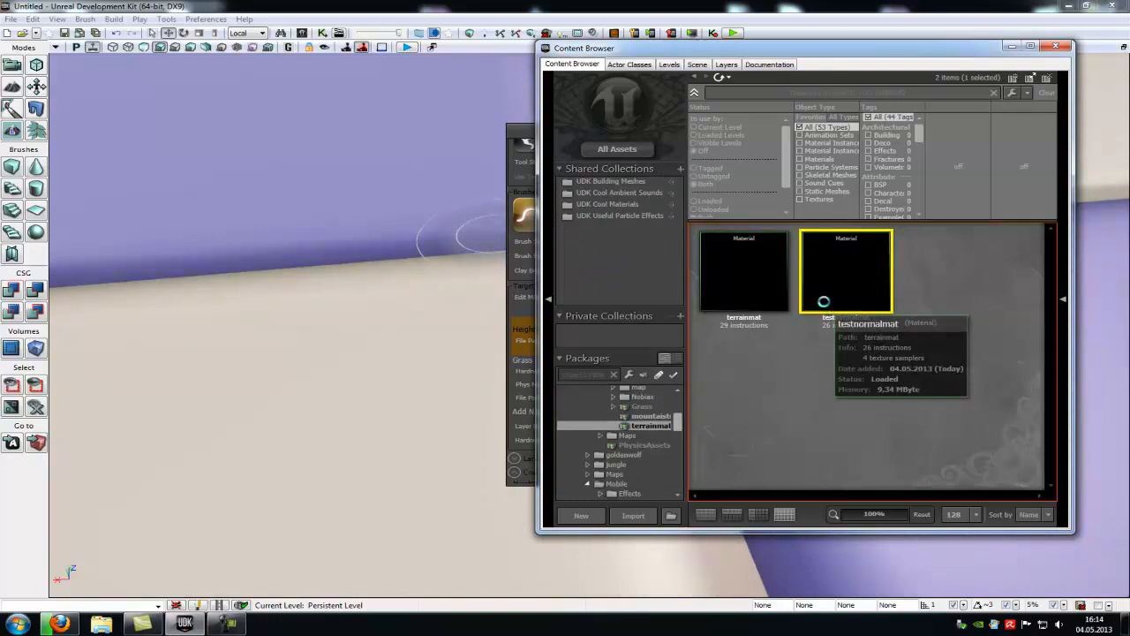
- Select the second layer and paint a patch of it onto the terrain
double_click(846, 268)
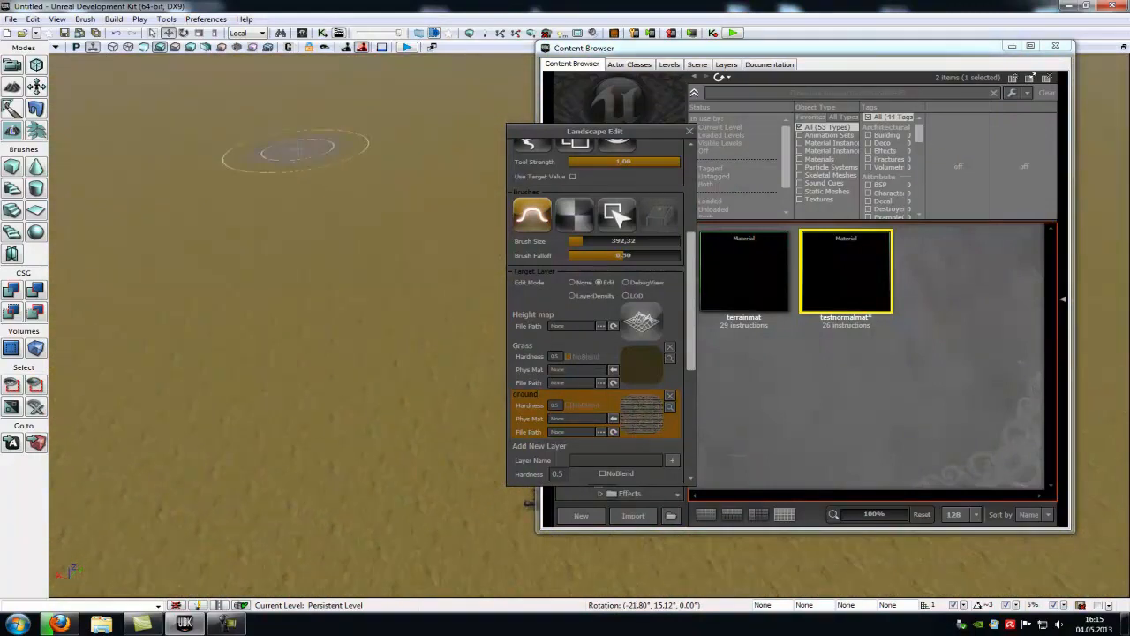
click(300, 159)
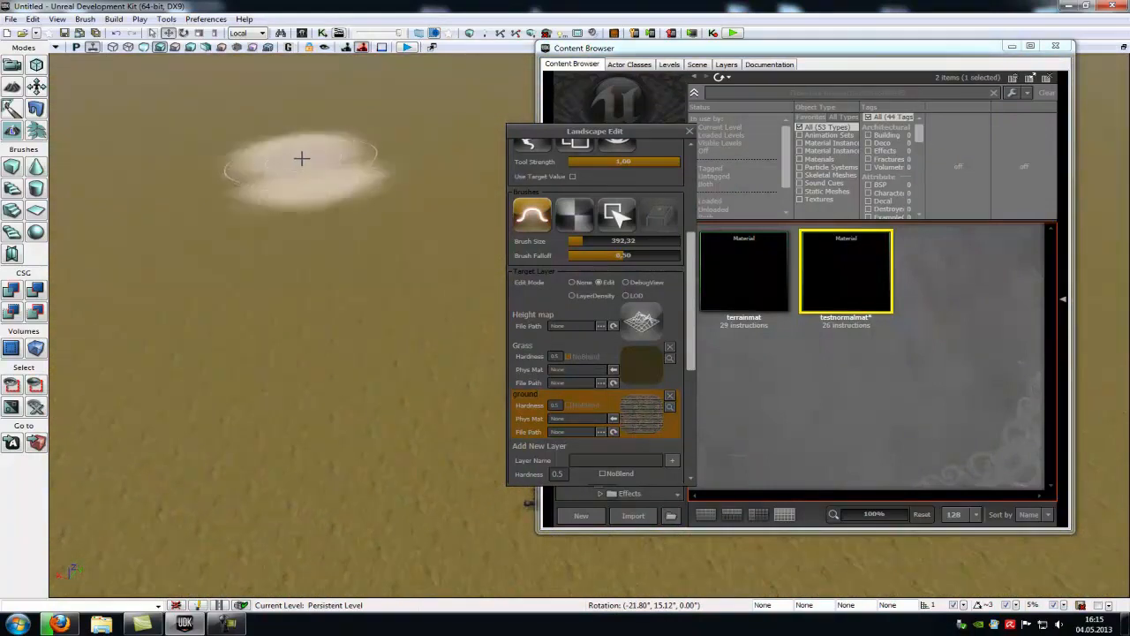